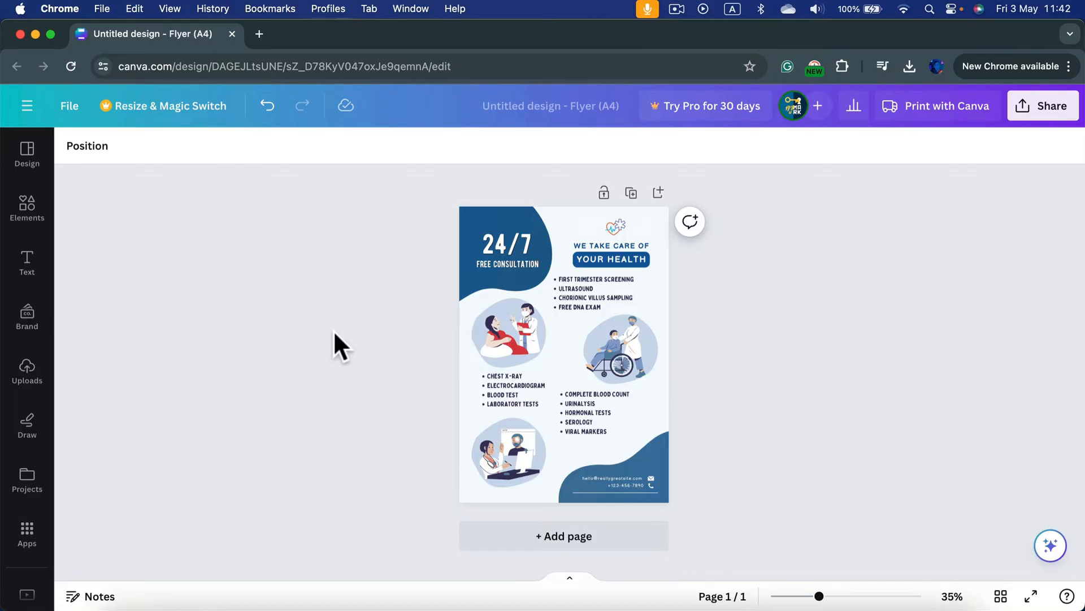
{"action": "mouse_move", "coordinate": [398, 225]}
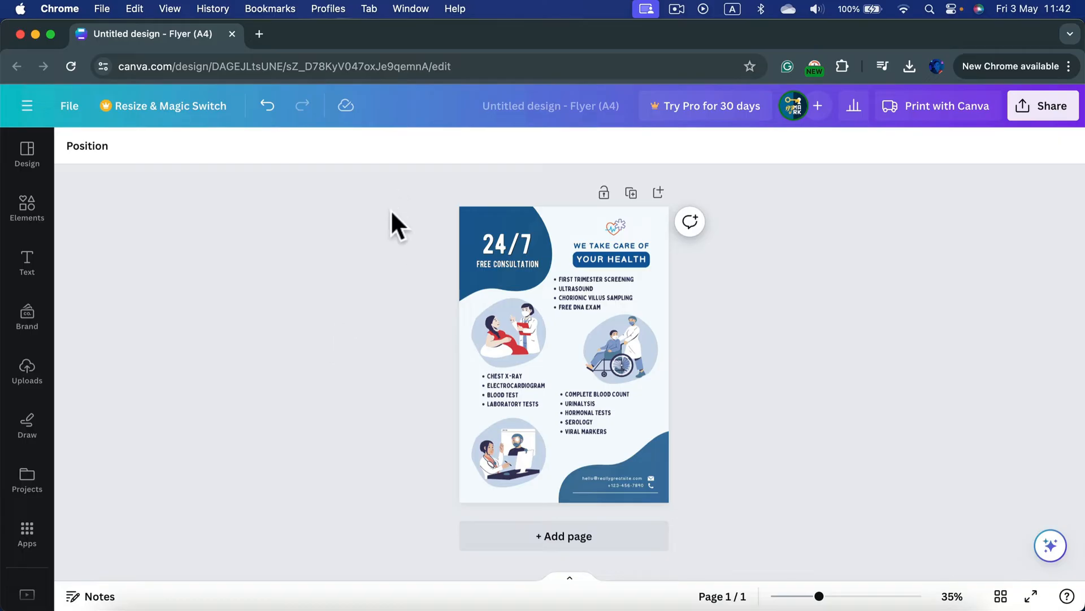
{"action": "mouse_move", "coordinate": [365, 234]}
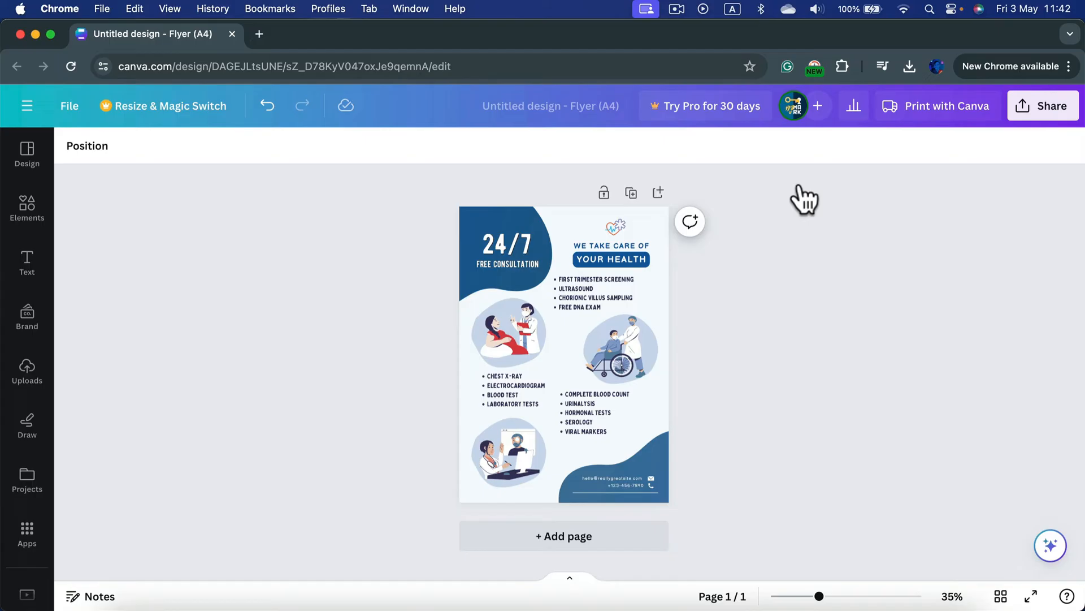
{"action": "mouse_move", "coordinate": [889, 251]}
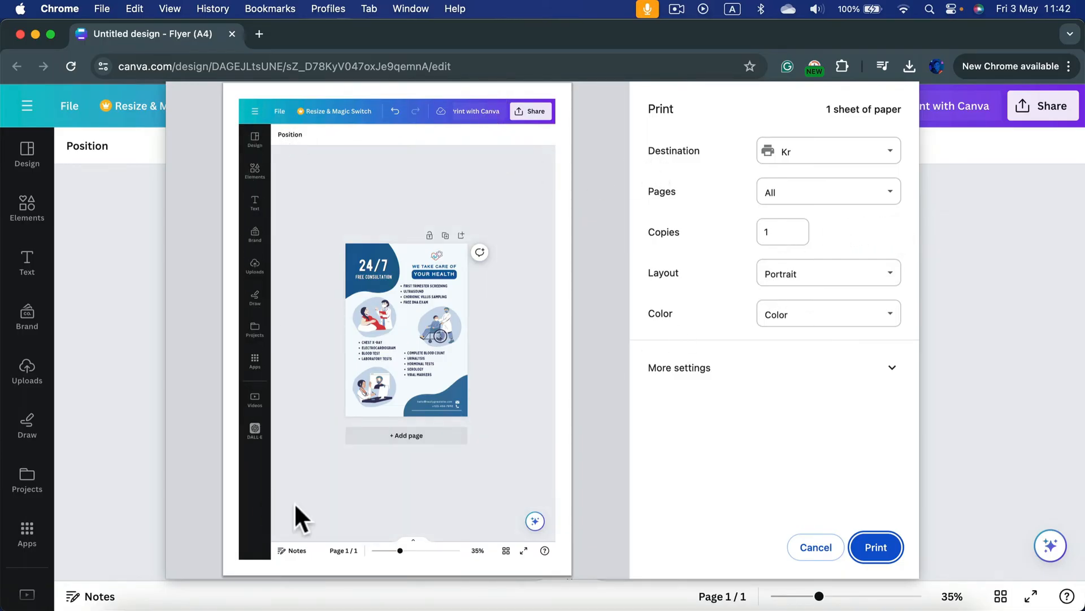
{"action": "mouse_move", "coordinate": [327, 105]}
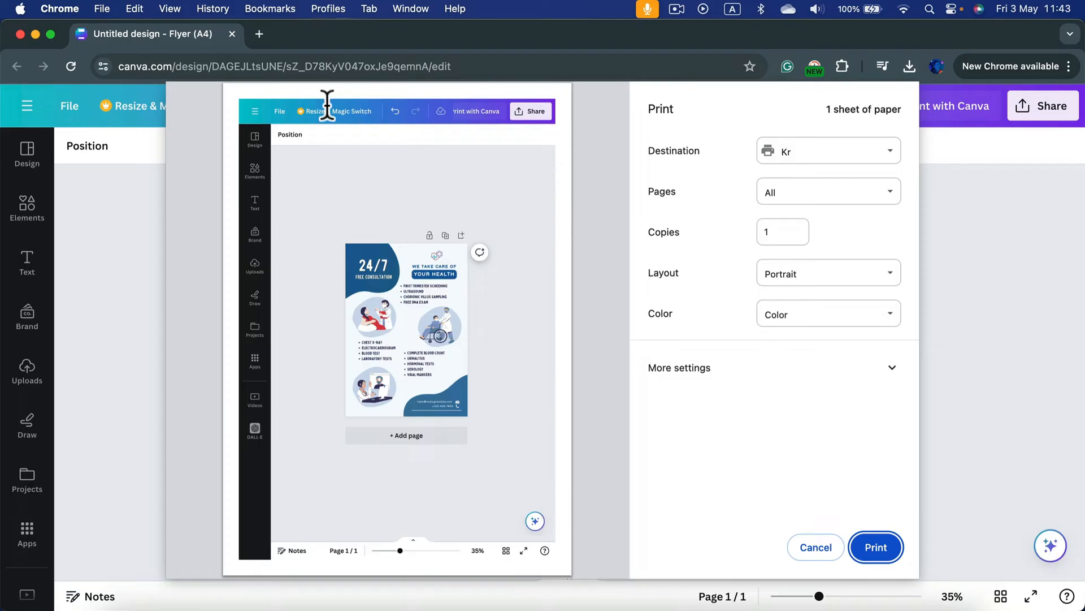
Step: Cancel the print preview and bring up the flyer's Share options
{"action": "left_click", "coordinate": [815, 547]}
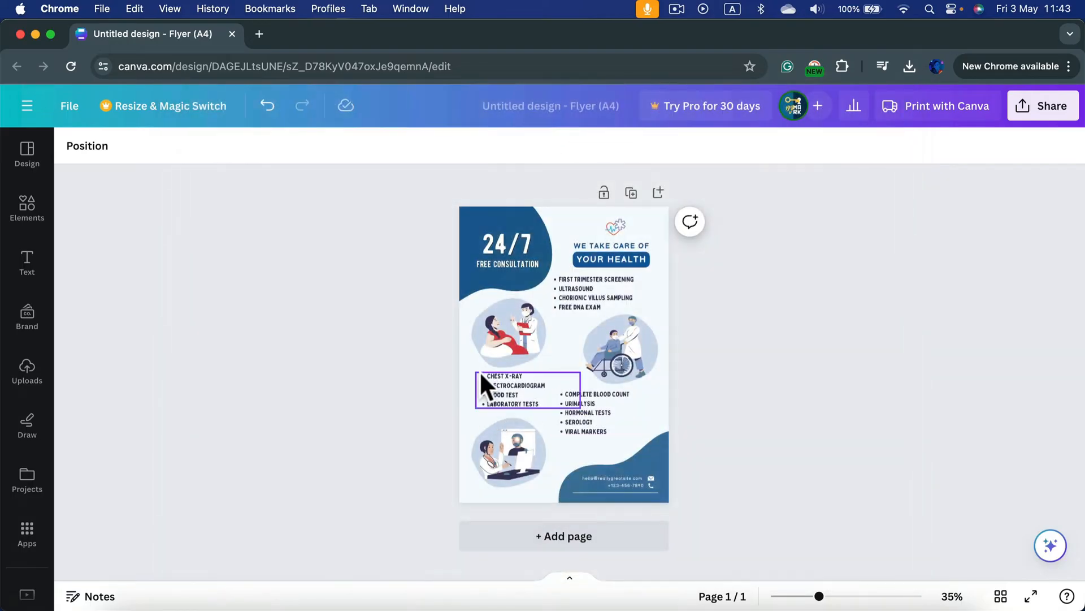
{"action": "left_click", "coordinate": [865, 297]}
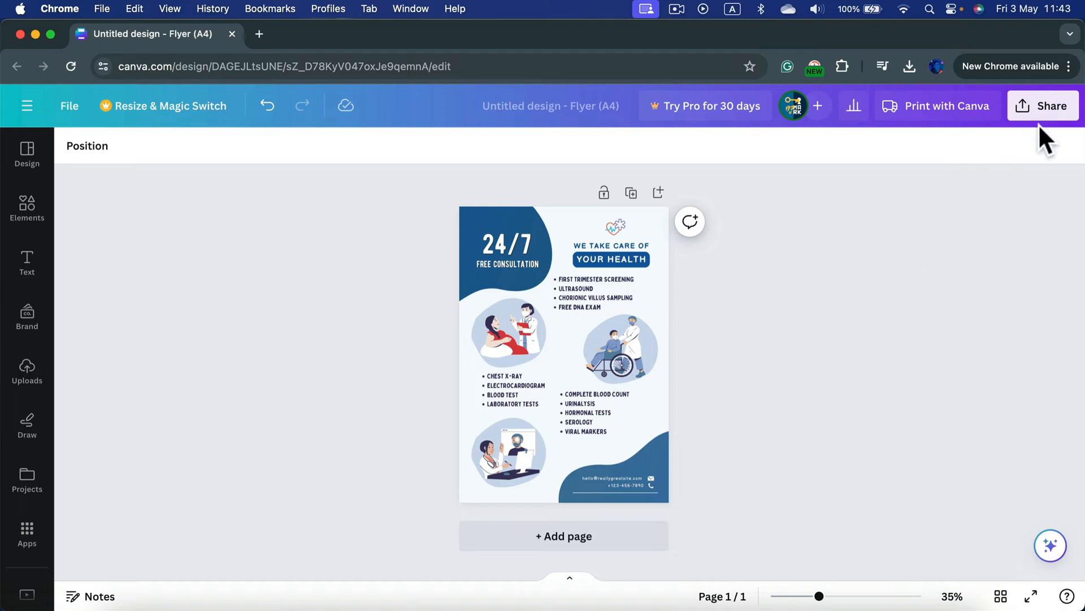
{"action": "left_click", "coordinate": [1049, 106]}
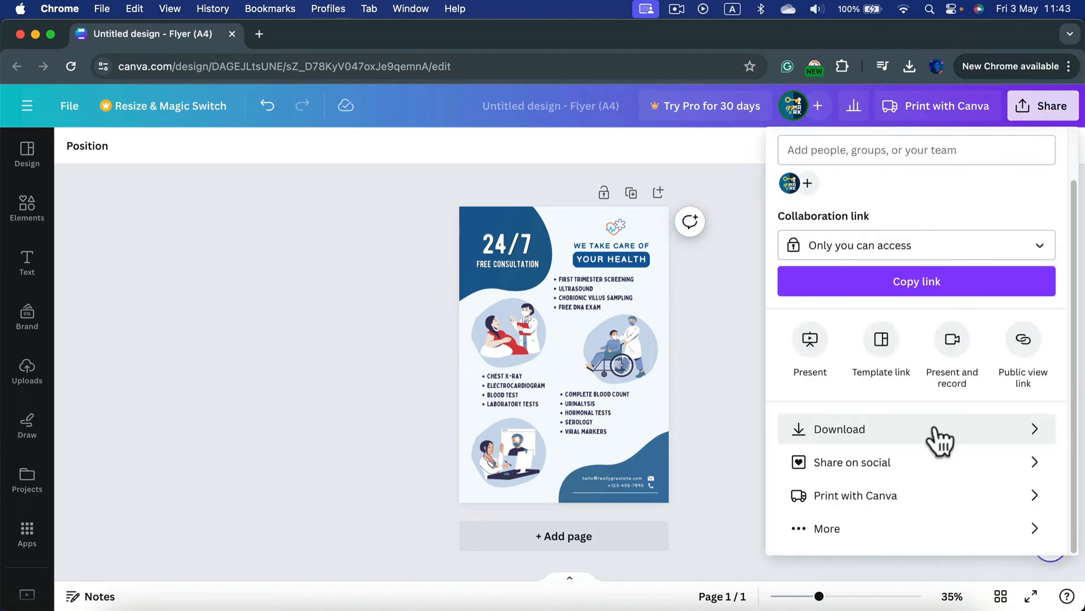
{"action": "mouse_move", "coordinate": [822, 447]}
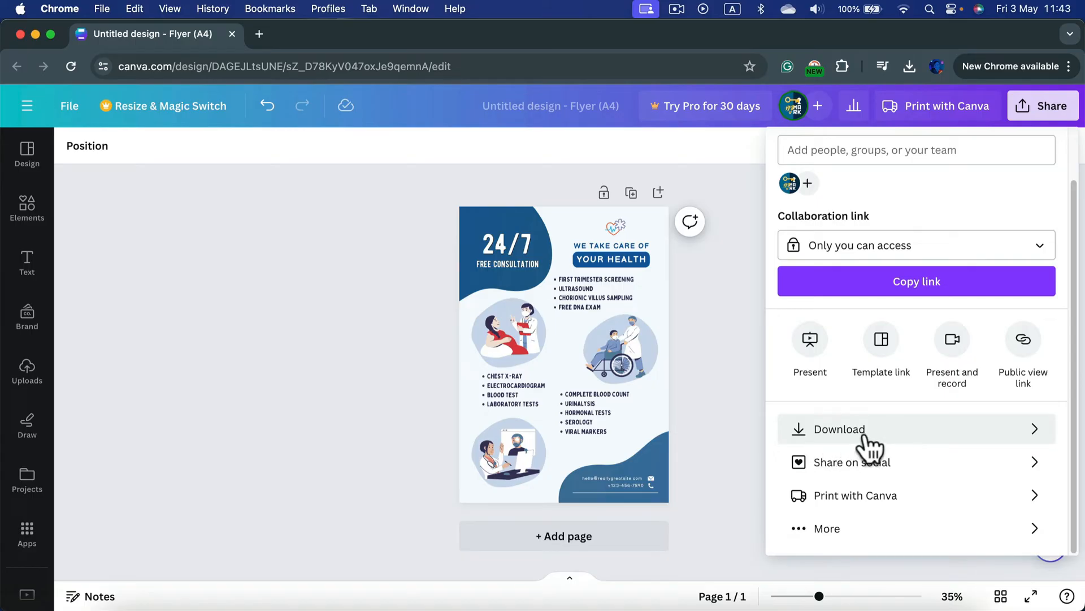
Step: Set the flyer's download file type to PDF Print
{"action": "left_click", "coordinate": [838, 429]}
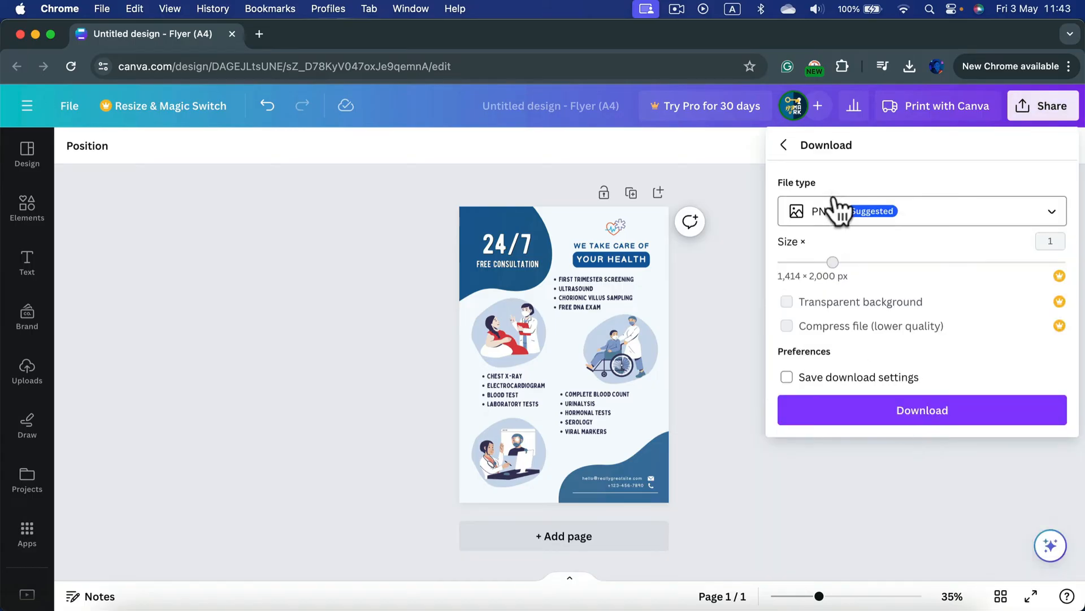
{"action": "left_click", "coordinate": [920, 212]}
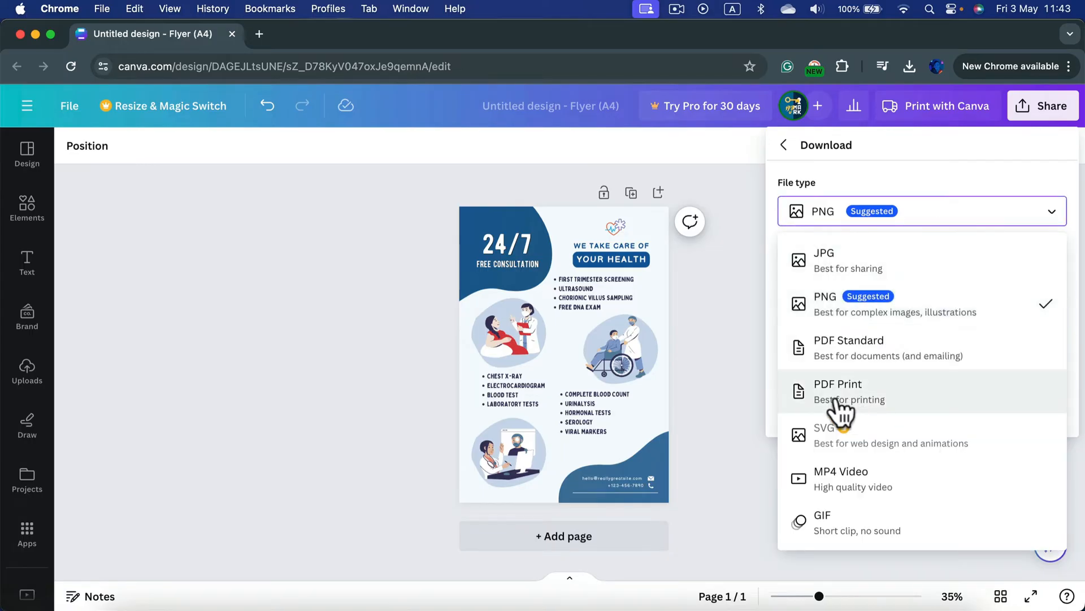
{"action": "left_click", "coordinate": [838, 390]}
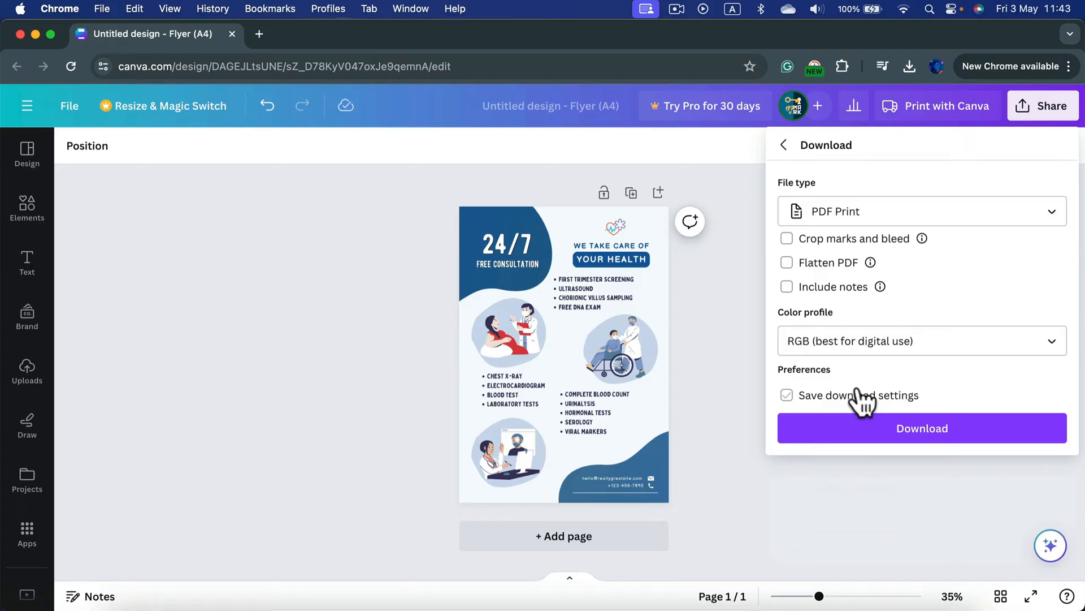
{"action": "left_click", "coordinate": [786, 394]}
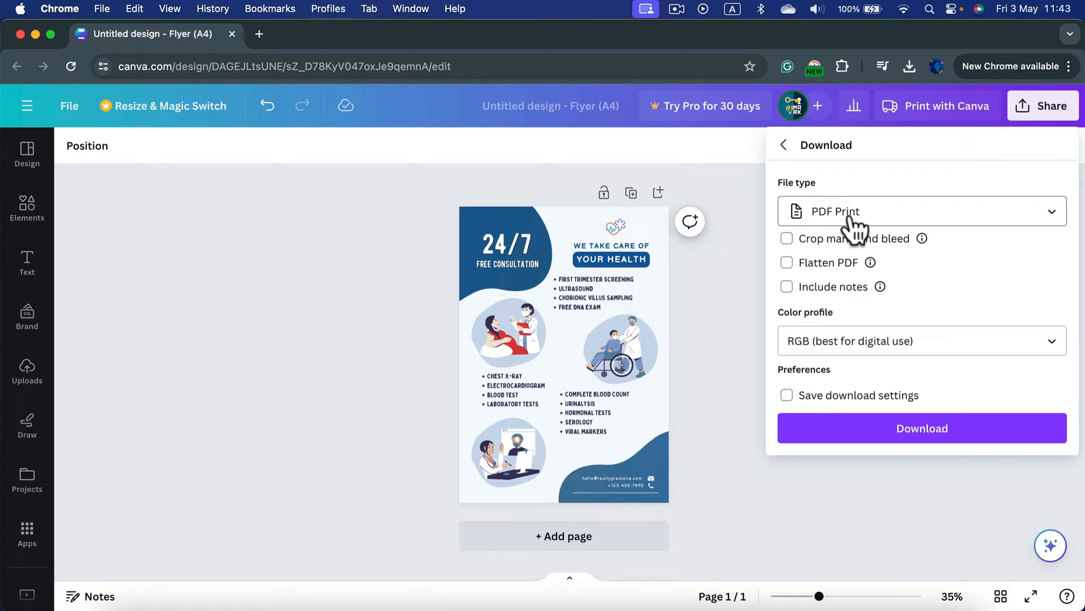
{"action": "mouse_move", "coordinate": [843, 225]}
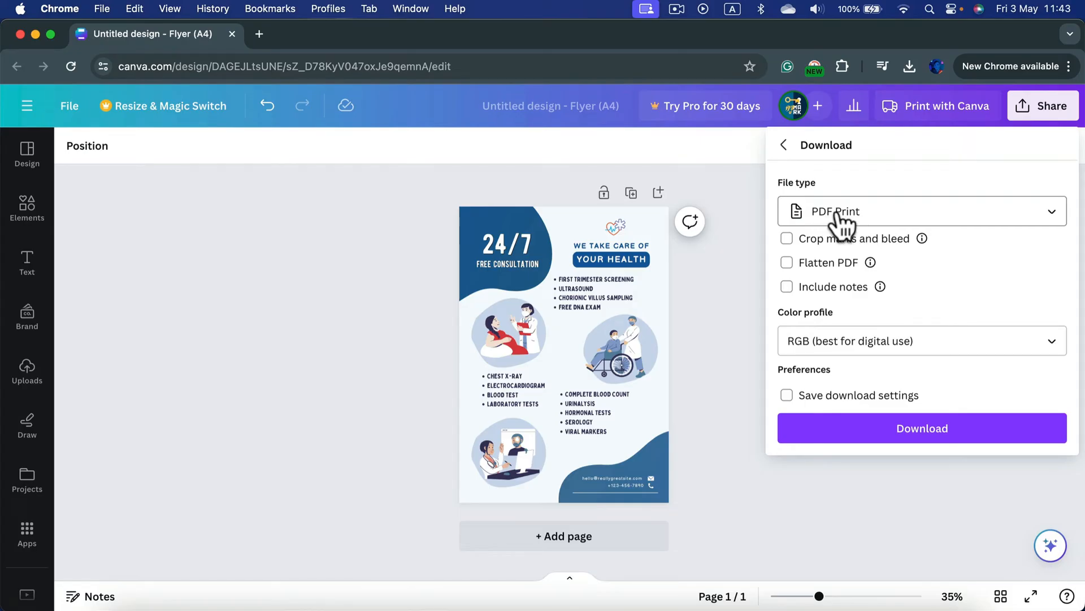
{"action": "mouse_move", "coordinate": [870, 434]}
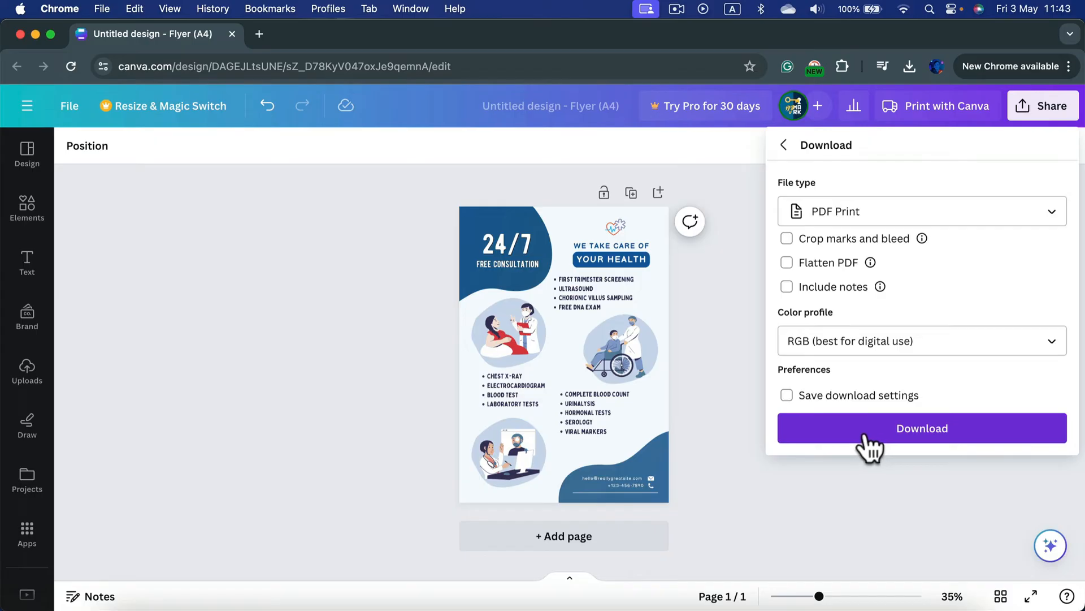
{"action": "mouse_move", "coordinate": [945, 287]}
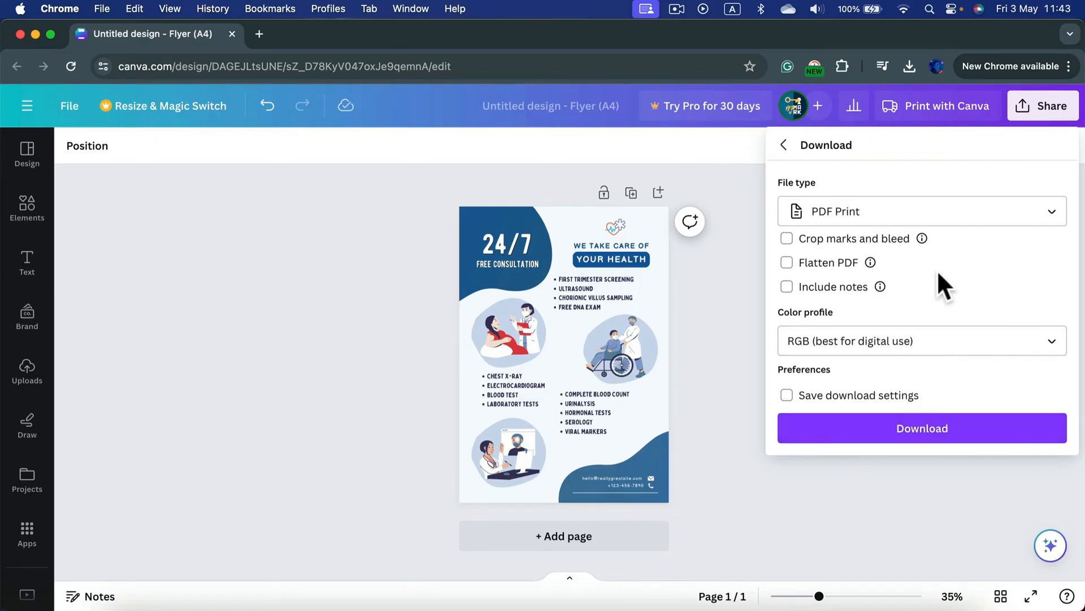
Step: Leave 'Crop marks and bleed' unchecked for the PDF Print download
{"action": "left_click", "coordinate": [787, 238]}
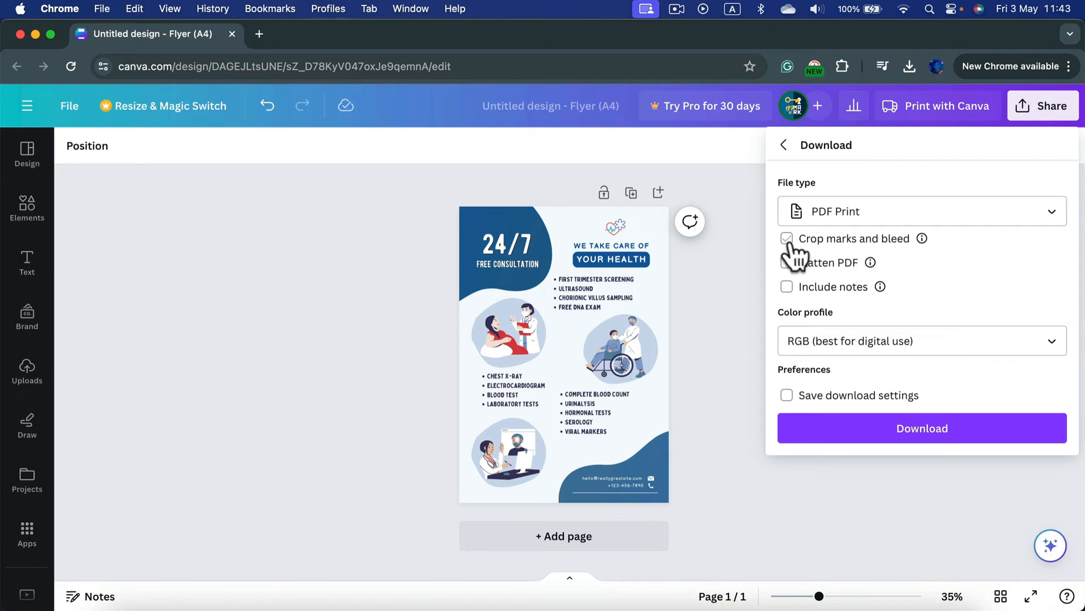
{"action": "left_click", "coordinate": [787, 239]}
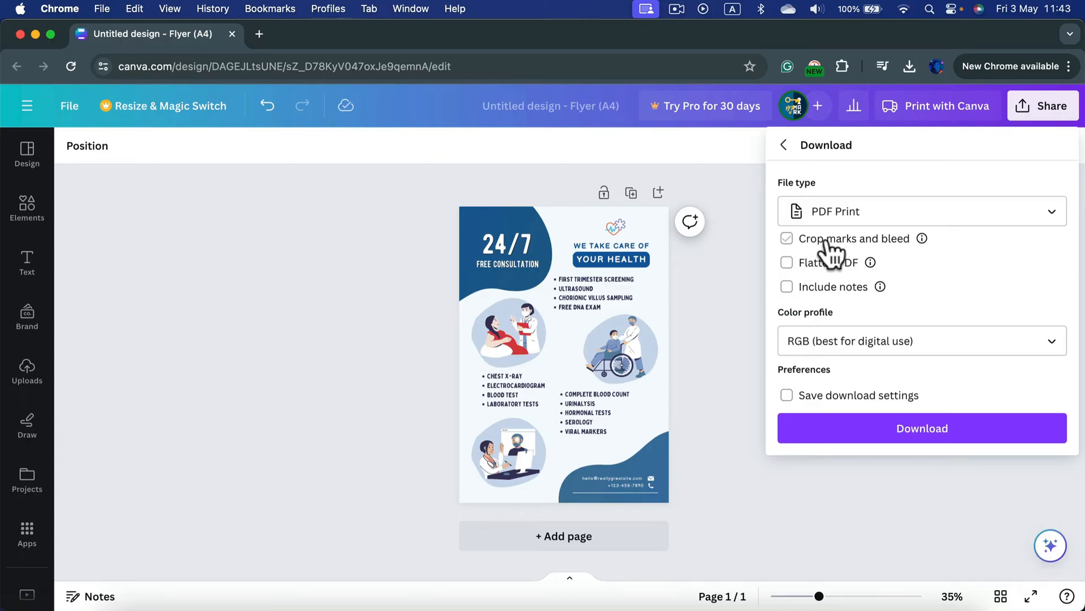
{"action": "left_click", "coordinate": [787, 238]}
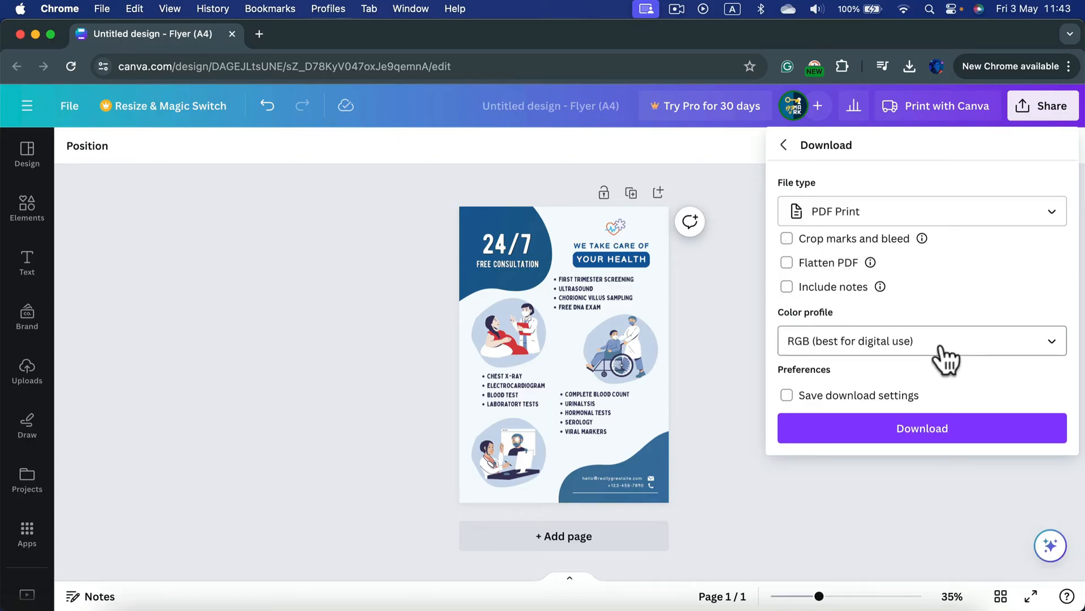
{"action": "left_click", "coordinate": [922, 341]}
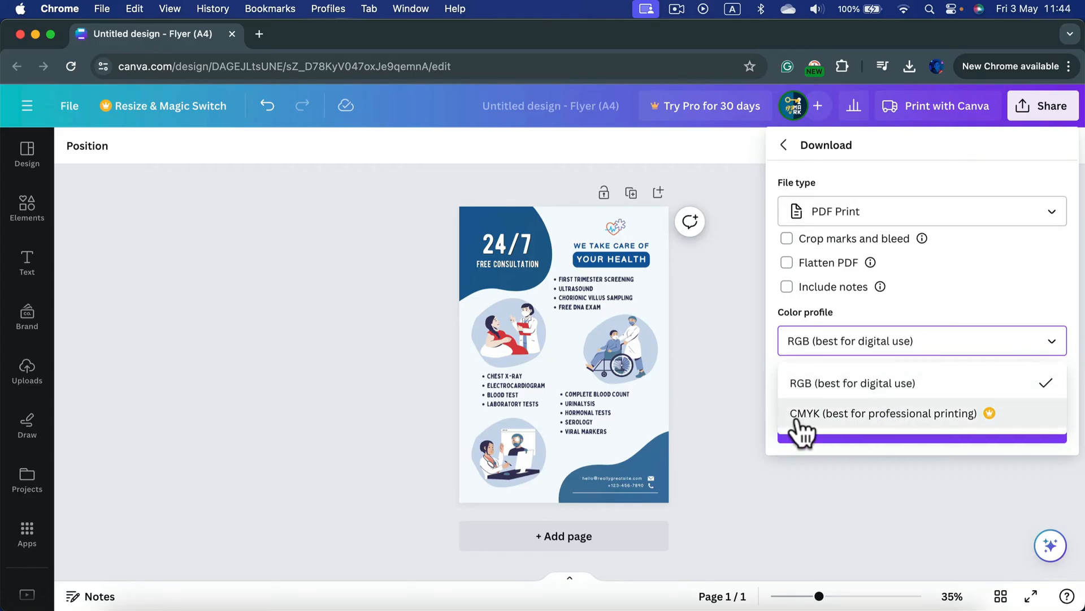
{"action": "mouse_move", "coordinate": [1004, 433]}
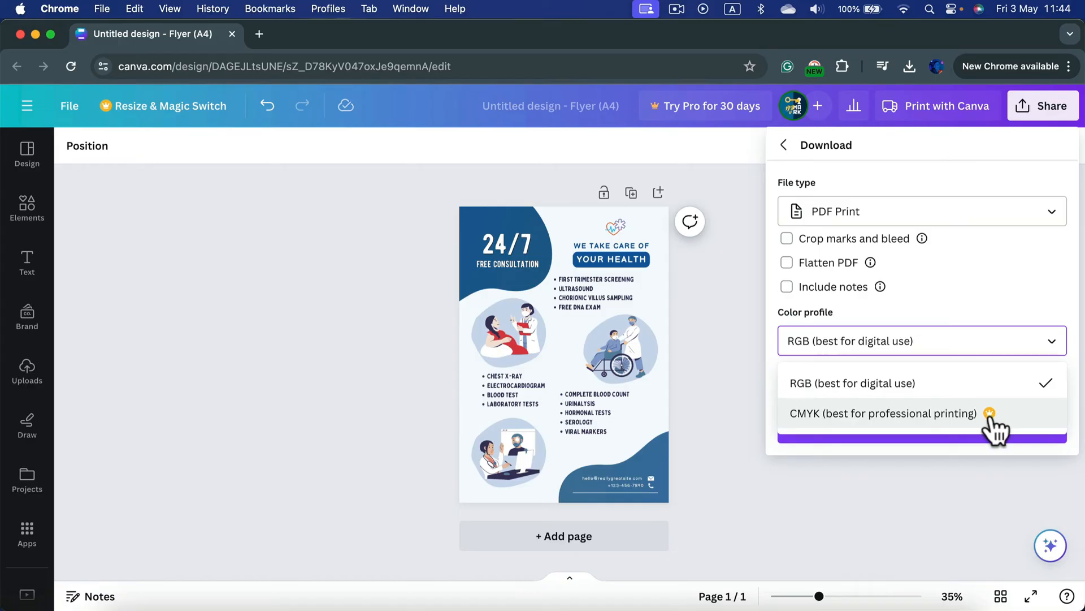
{"action": "mouse_move", "coordinate": [872, 394]}
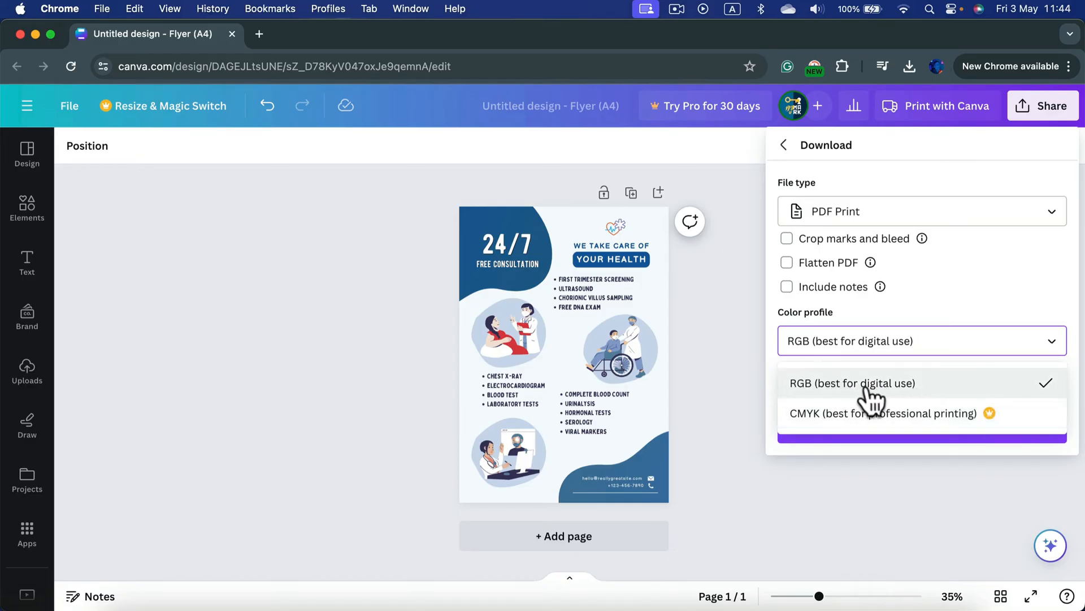
{"action": "mouse_move", "coordinate": [844, 398]}
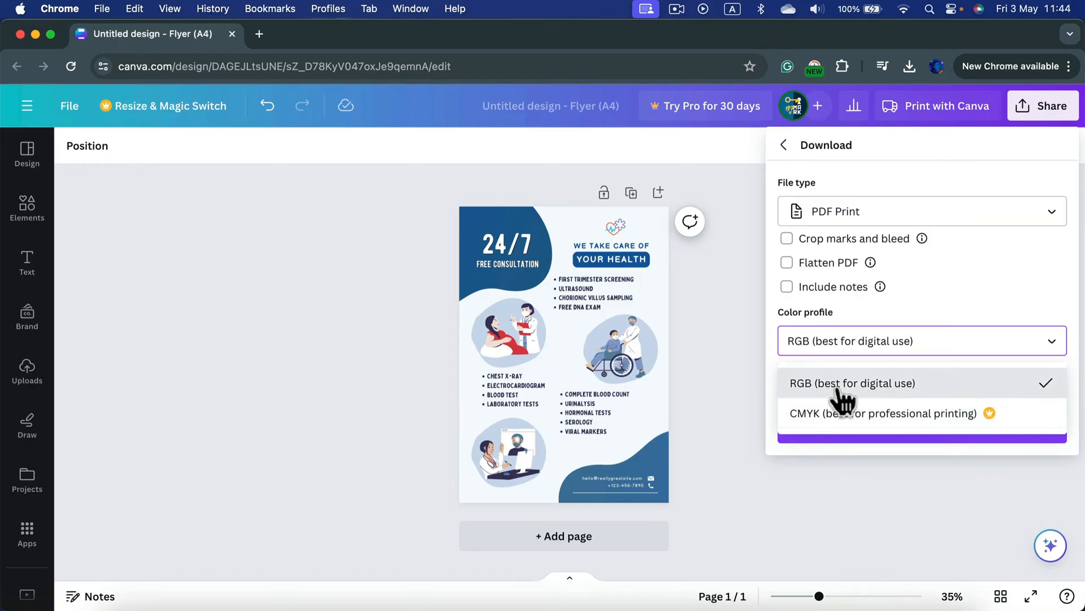
{"action": "left_click", "coordinate": [853, 383]}
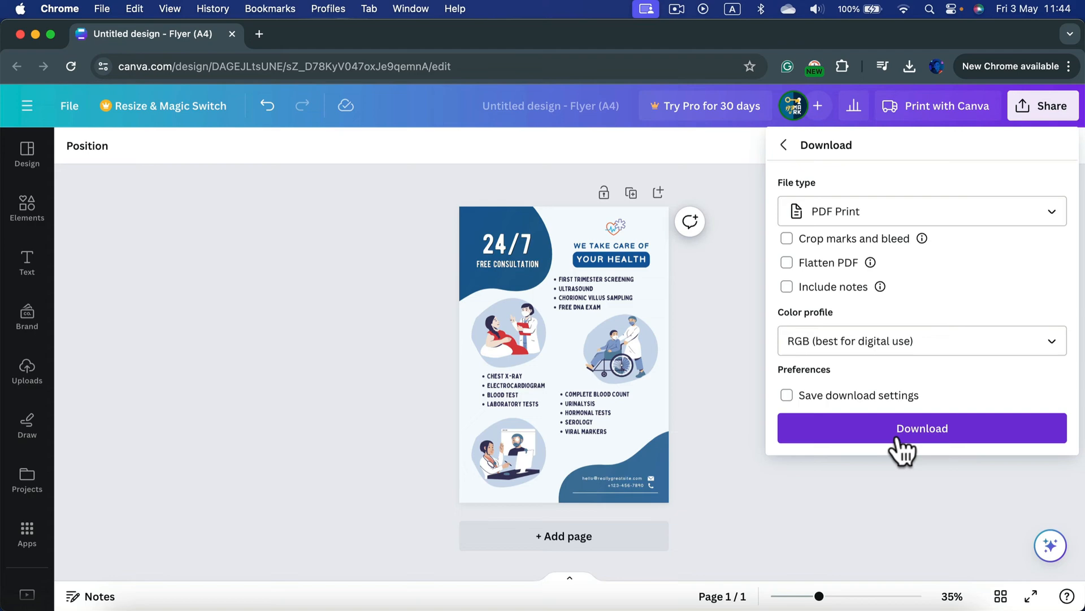
Step: Download the flyer as Untitled design.pdf and view it in Preview
{"action": "left_click", "coordinate": [921, 427]}
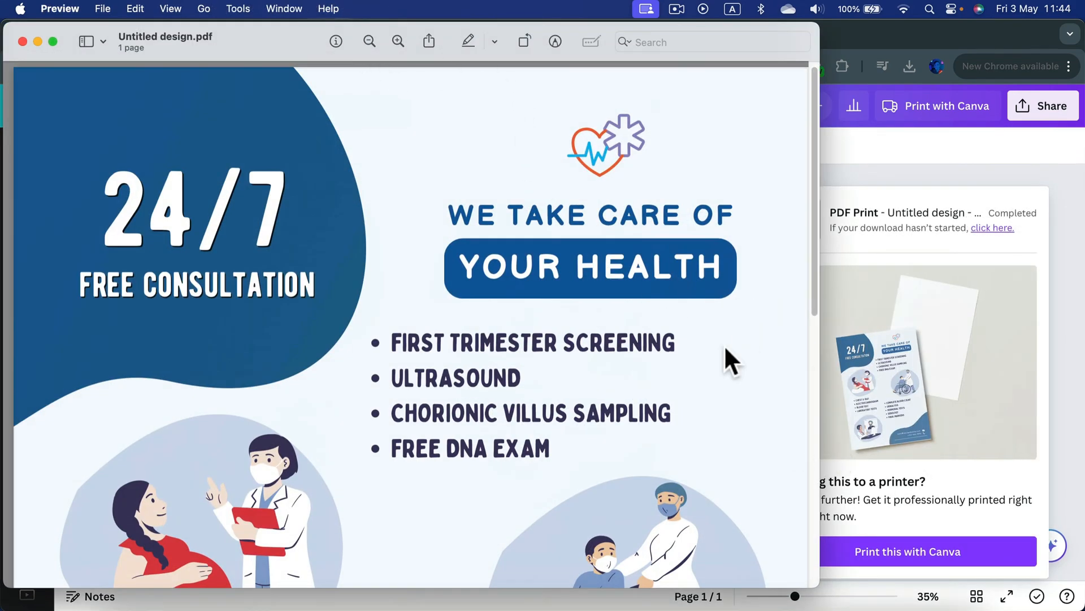
{"action": "scroll", "scroll_direction": "down", "scroll_amount": 3}
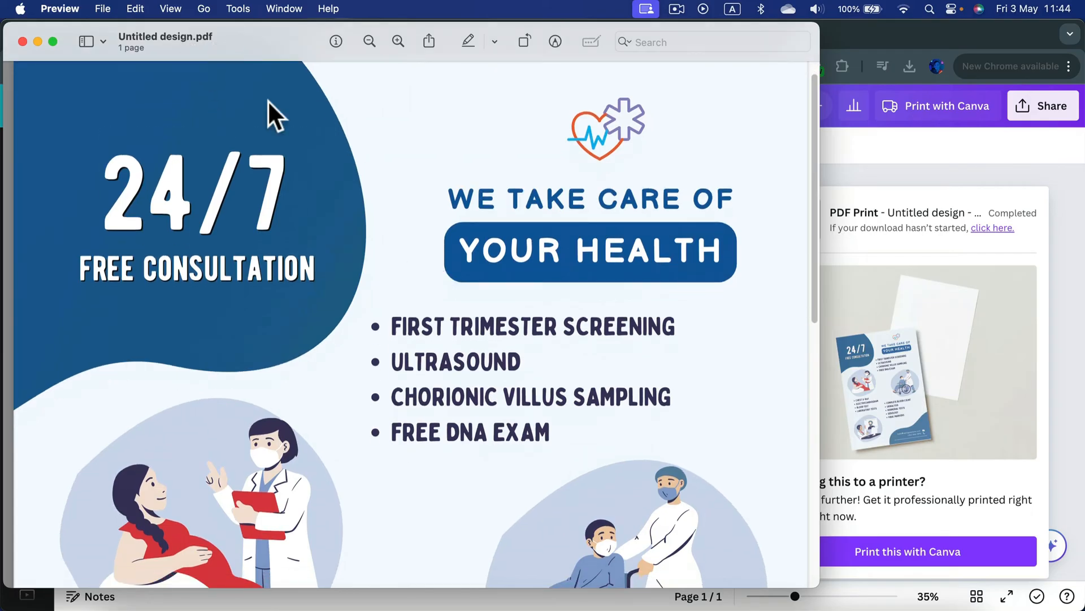
{"action": "scroll", "scroll_direction": "down", "scroll_amount": 3}
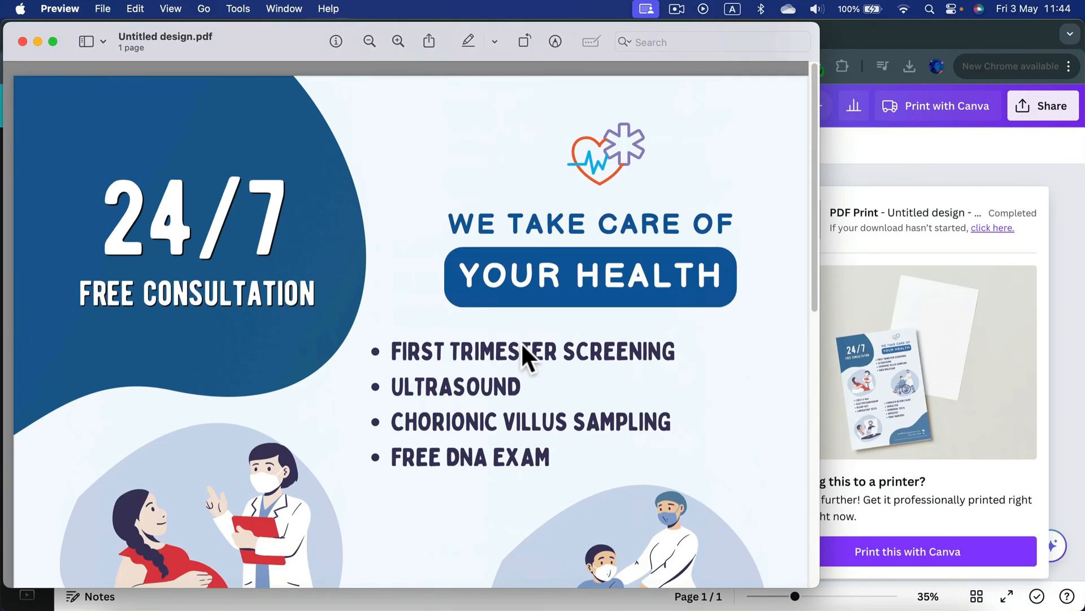
{"action": "mouse_move", "coordinate": [464, 169]}
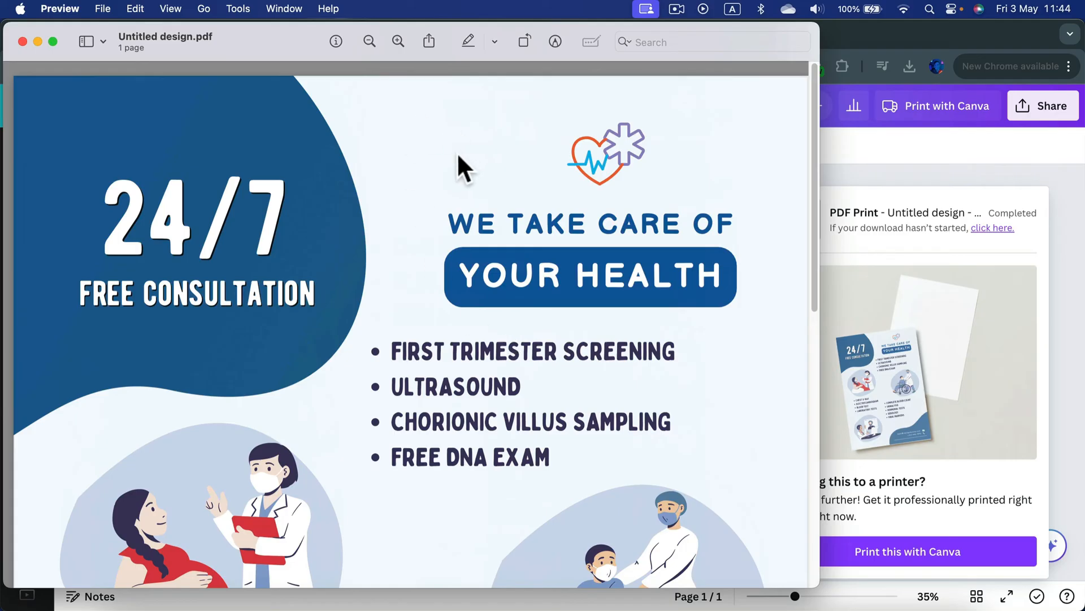
{"action": "left_click", "coordinate": [103, 8]}
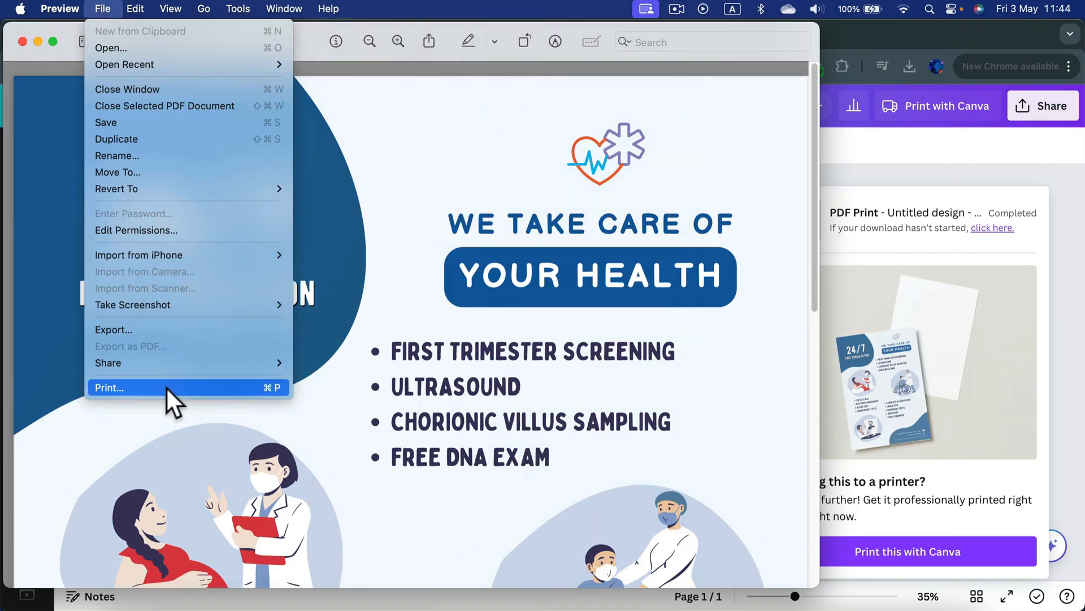
Step: Bring up Preview's print dialog for the flyer: A4, portrait, one copy, all pages
{"action": "left_click", "coordinate": [109, 387]}
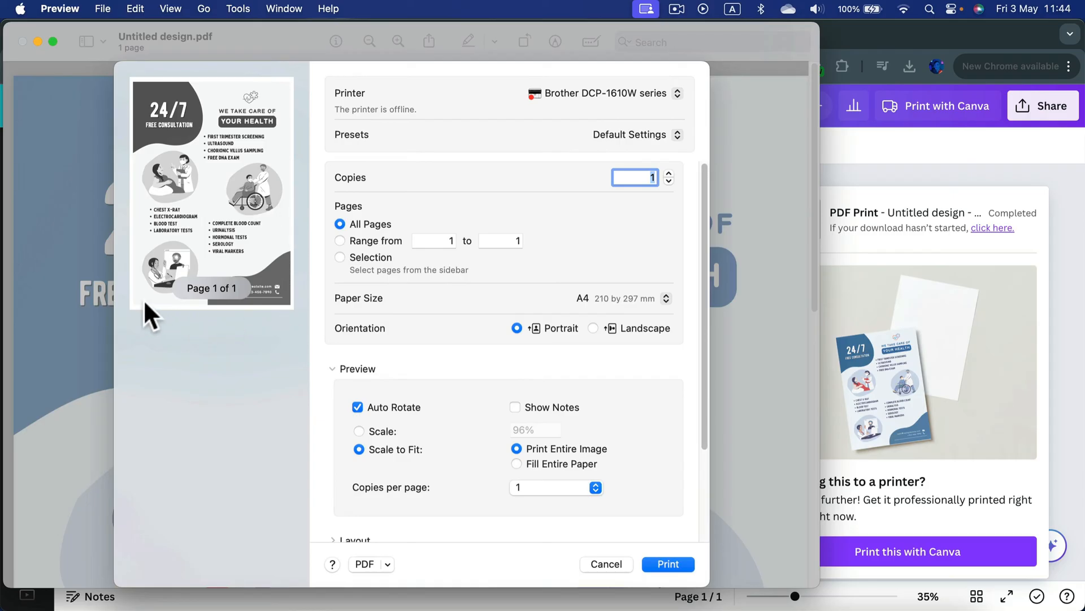
{"action": "mouse_move", "coordinate": [251, 94]}
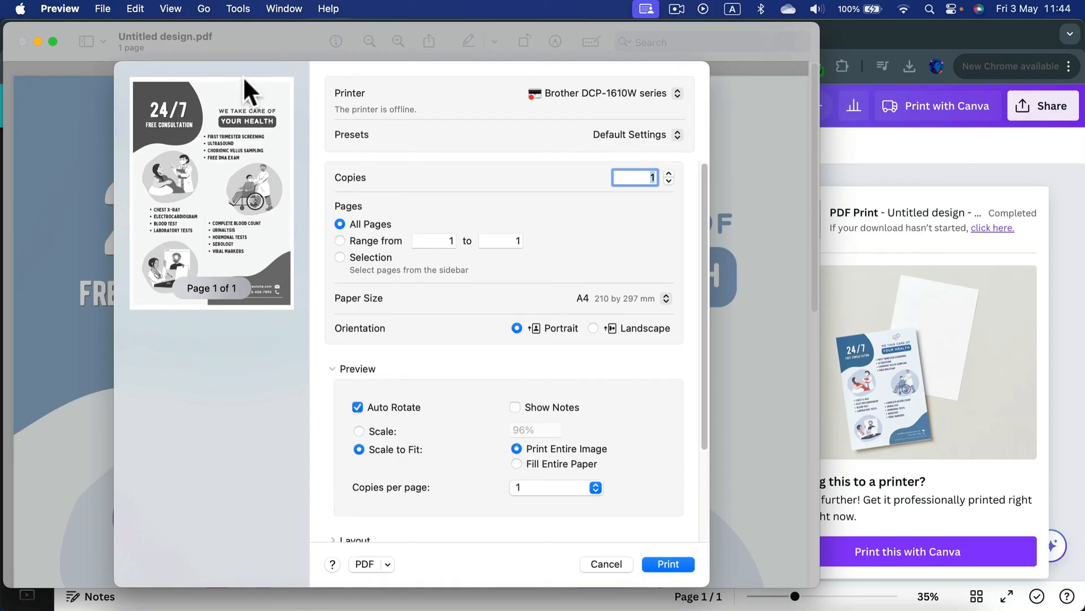
{"action": "mouse_move", "coordinate": [291, 94]}
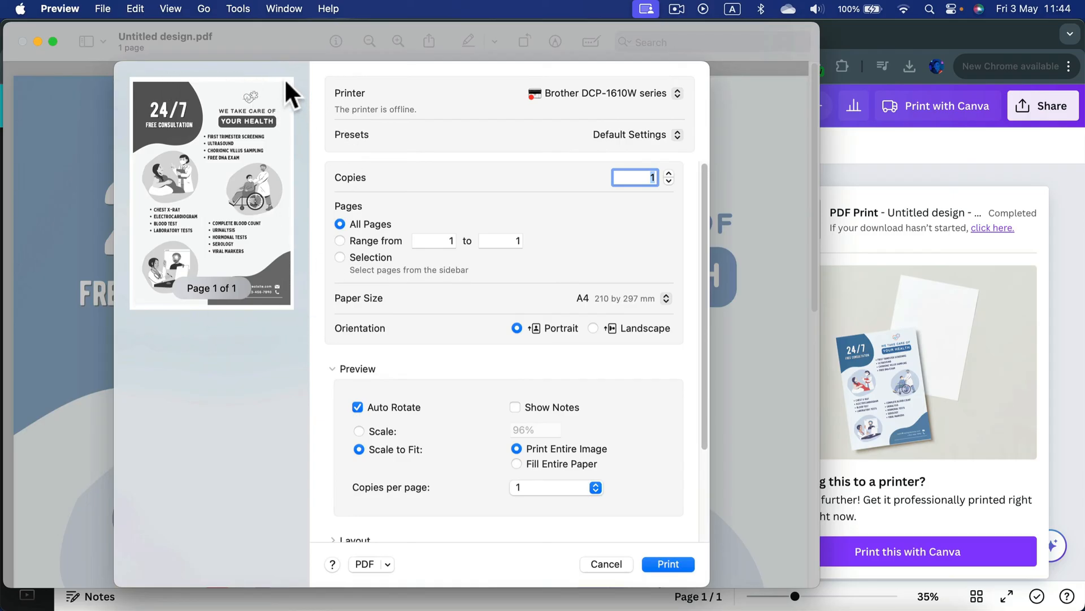
{"action": "mouse_move", "coordinate": [663, 397]}
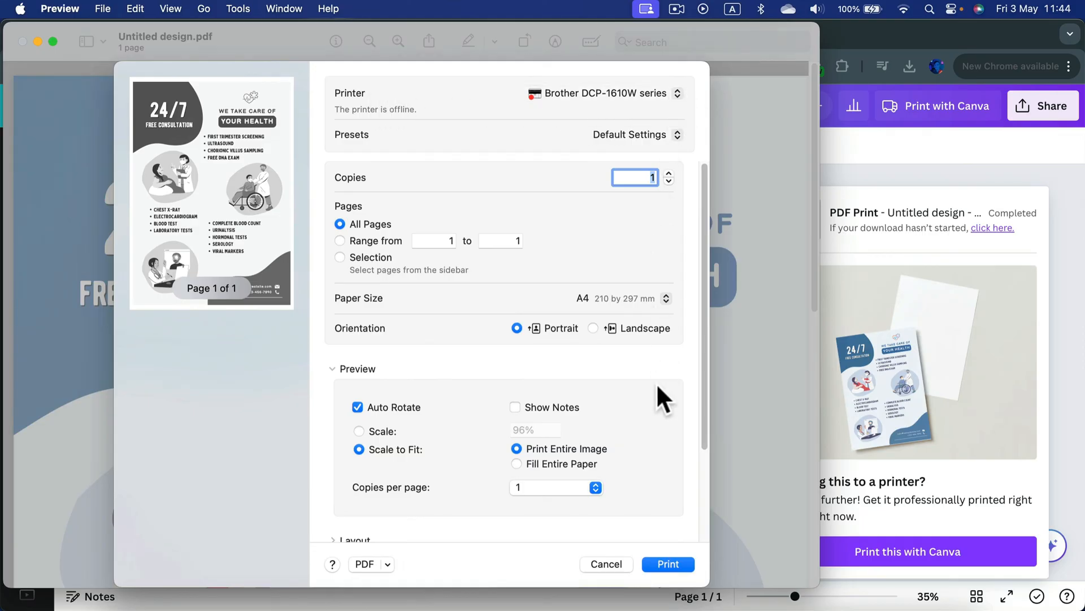